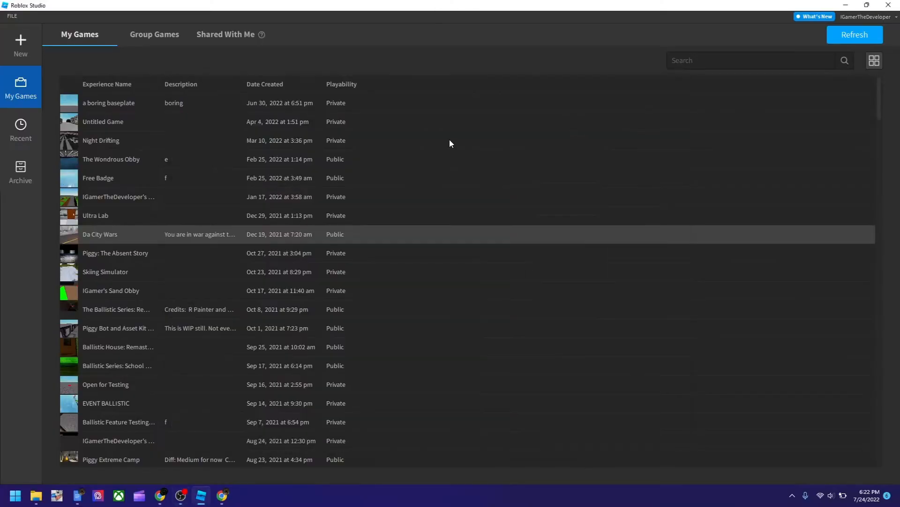
{"action": "mouse_move", "coordinate": [3, 56]}
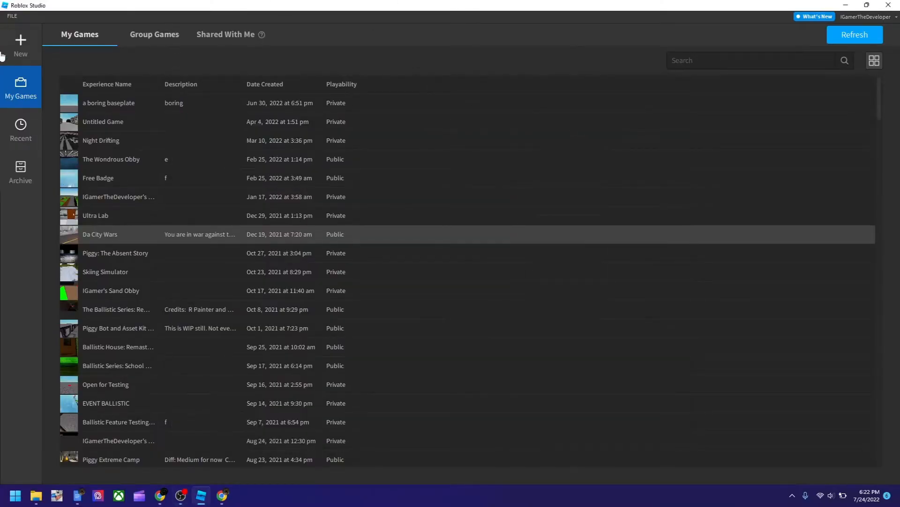
{"action": "mouse_move", "coordinate": [700, 167]}
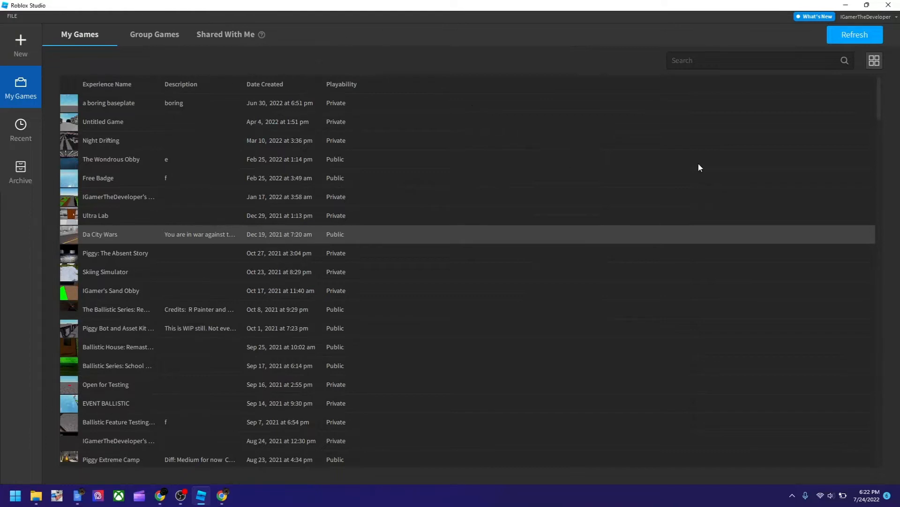
{"action": "mouse_move", "coordinate": [3, 195]}
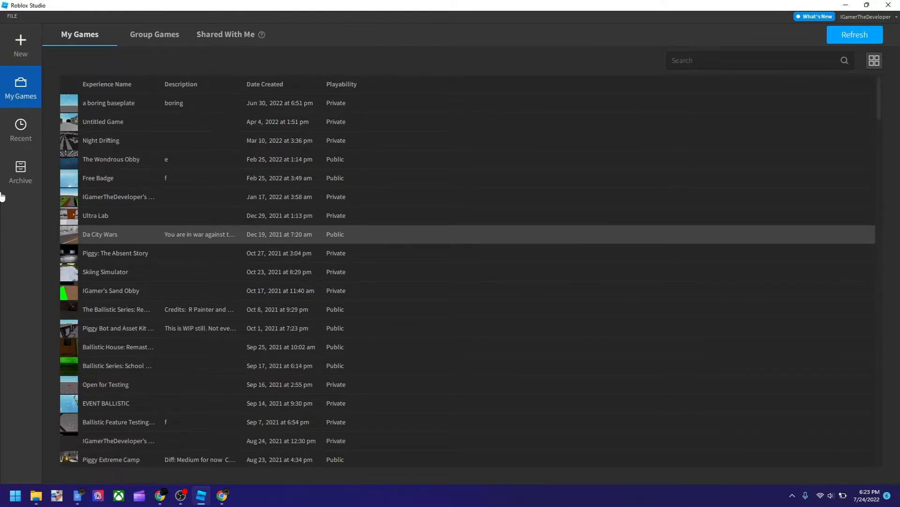
{"action": "mouse_move", "coordinate": [32, 3]}
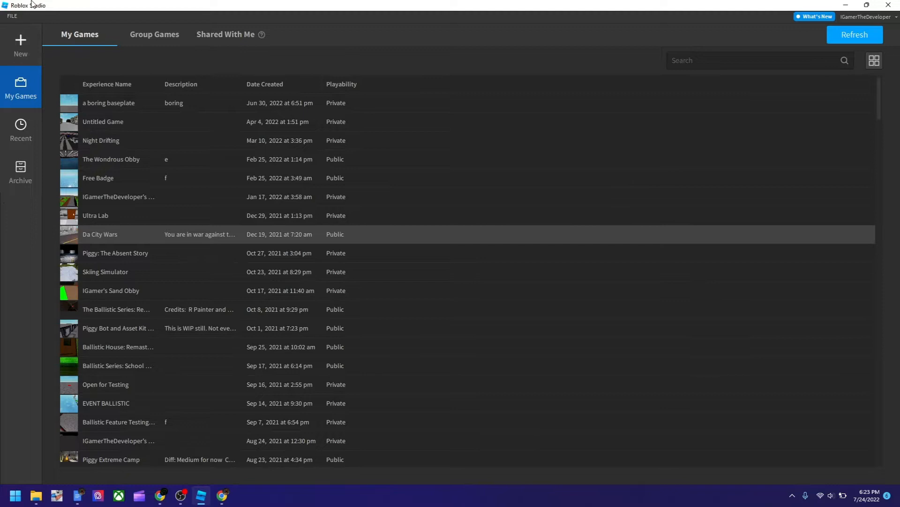
{"action": "mouse_move", "coordinate": [459, 85]}
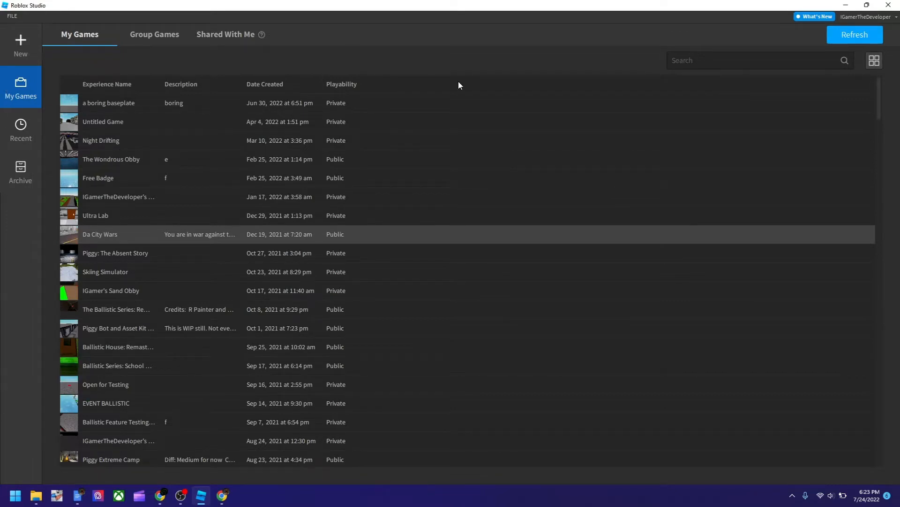
{"action": "mouse_move", "coordinate": [752, 16]}
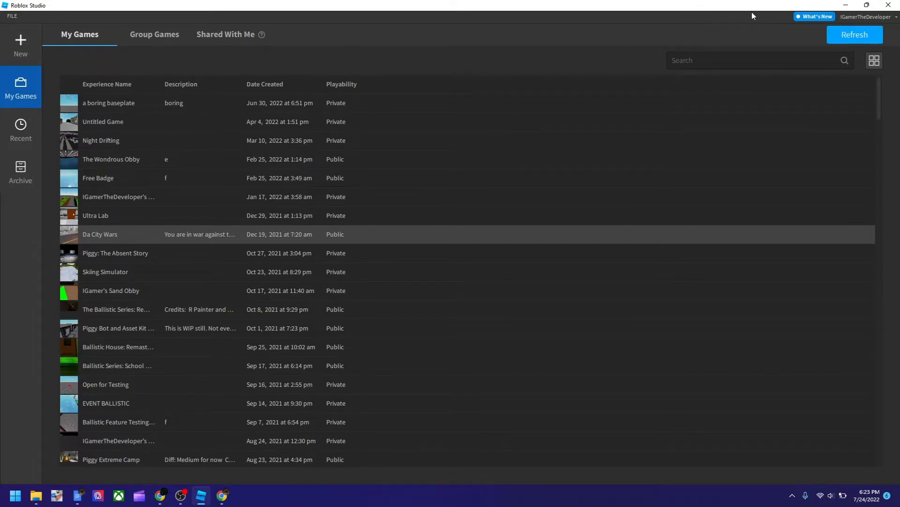
{"action": "mouse_move", "coordinate": [743, 9]}
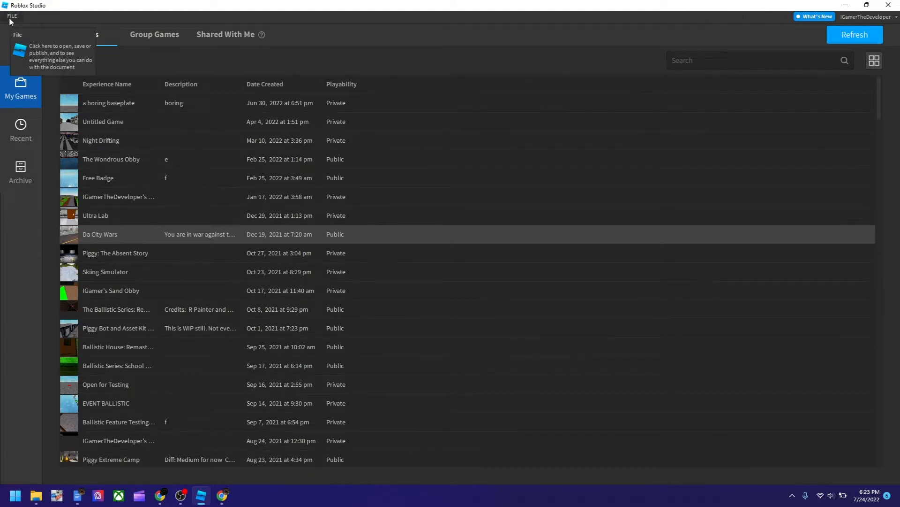
Browse the File menu's beta features settings for Da City Wars.
{"action": "left_click", "coordinate": [12, 16]}
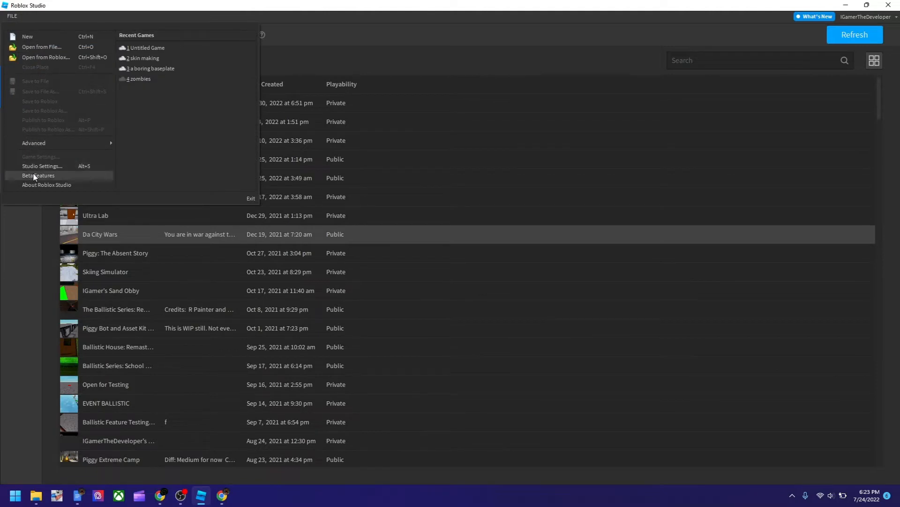
{"action": "left_click", "coordinate": [39, 176]}
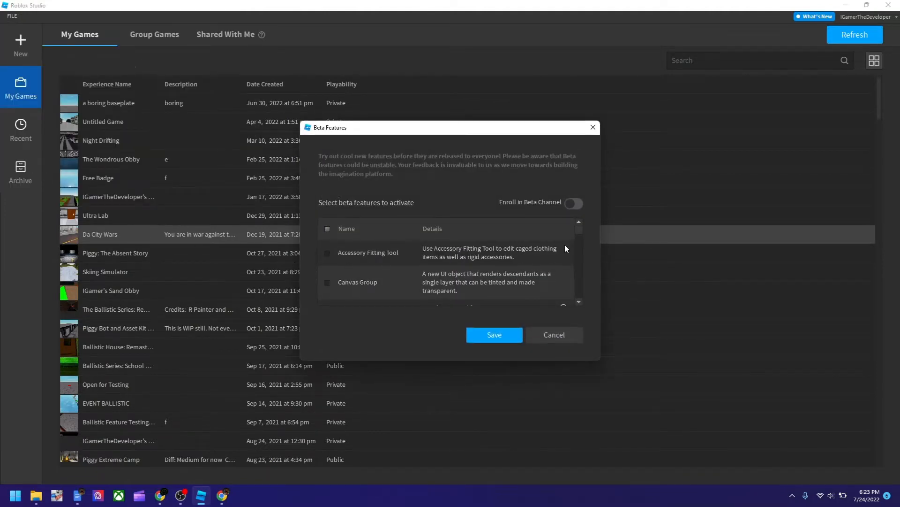
{"action": "scroll", "scroll_direction": "down", "scroll_amount": 3}
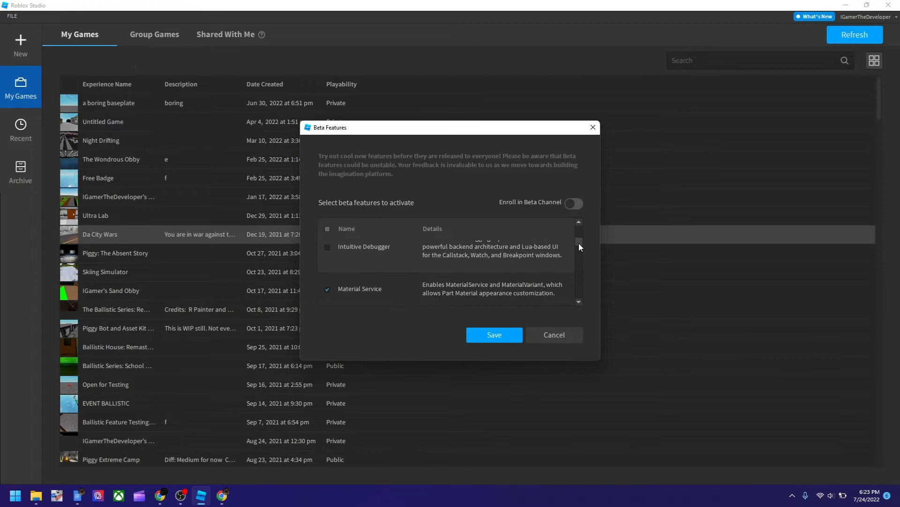
{"action": "scroll", "scroll_direction": "down", "scroll_amount": 3}
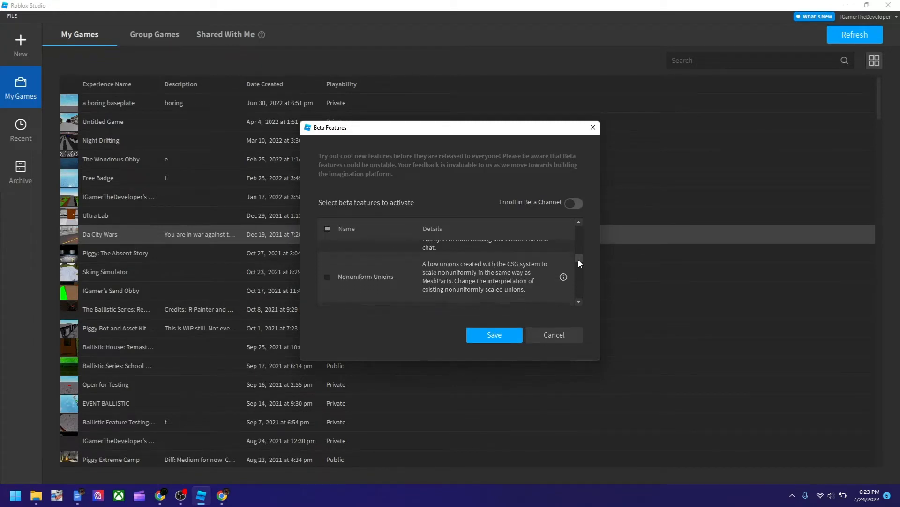
{"action": "scroll", "scroll_direction": "down", "scroll_amount": 3}
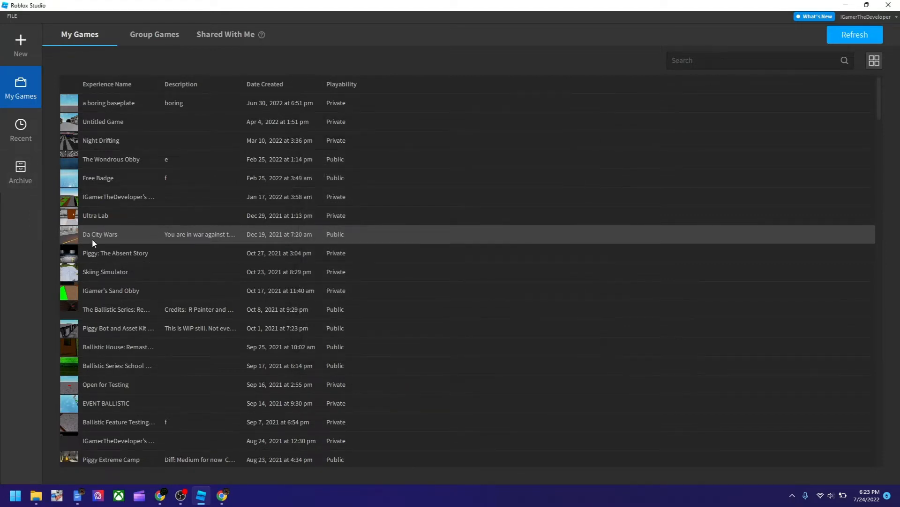
{"action": "mouse_move", "coordinate": [223, 240]}
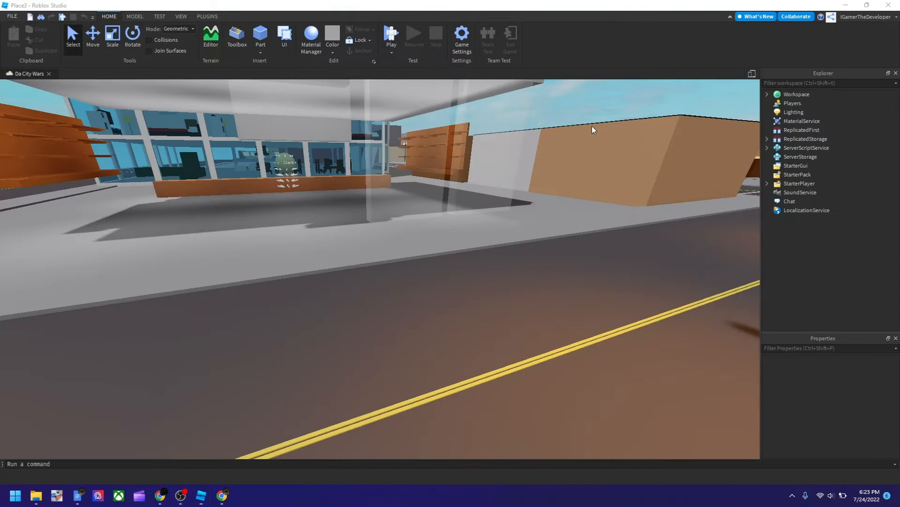
Dismiss the Share your game tip and bring up Manage Collaborators, listing only the owner.
{"action": "left_click", "coordinate": [796, 16]}
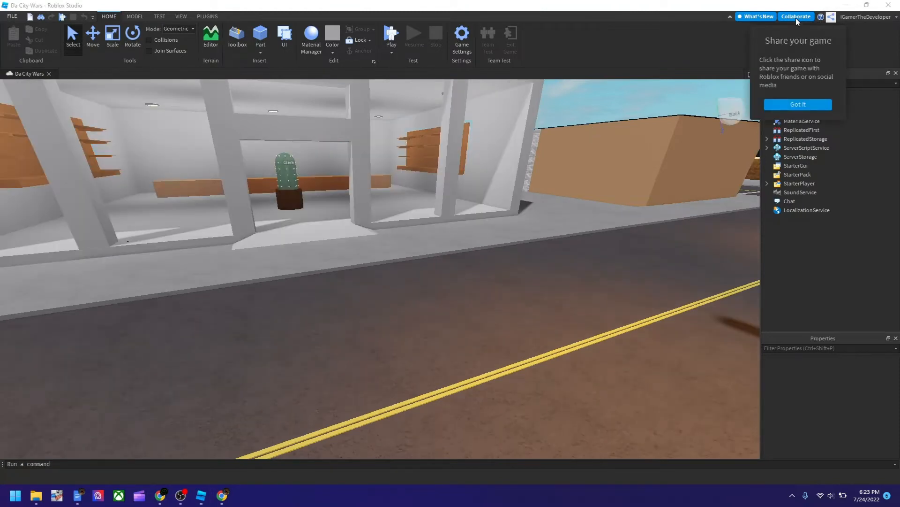
{"action": "left_click", "coordinate": [797, 104]}
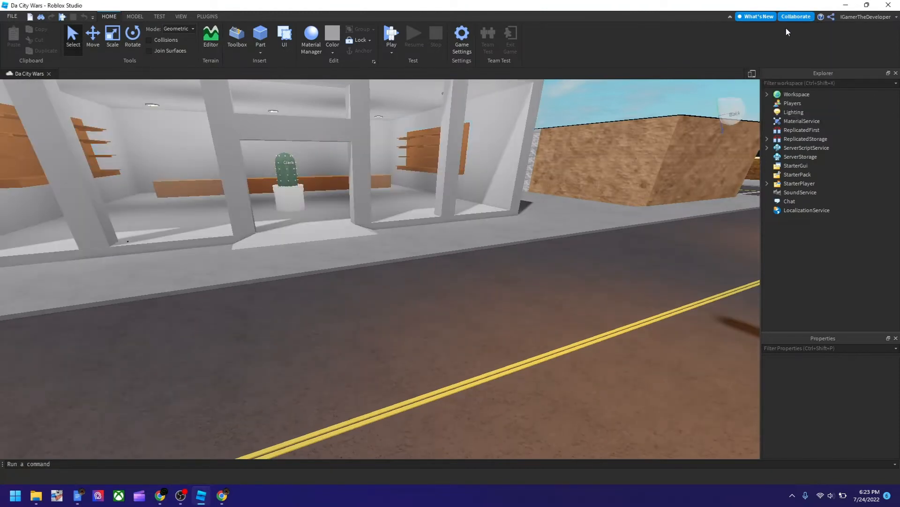
{"action": "left_click", "coordinate": [795, 16]}
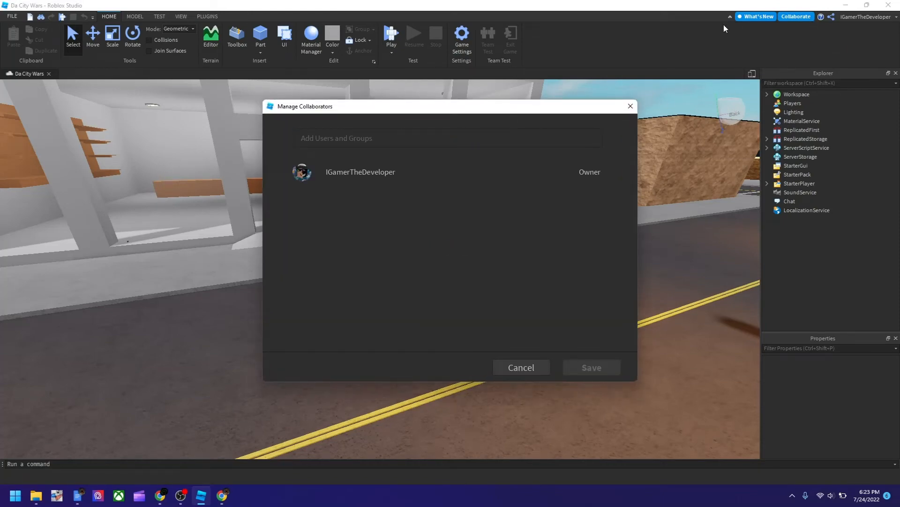
{"action": "mouse_move", "coordinate": [304, 127]}
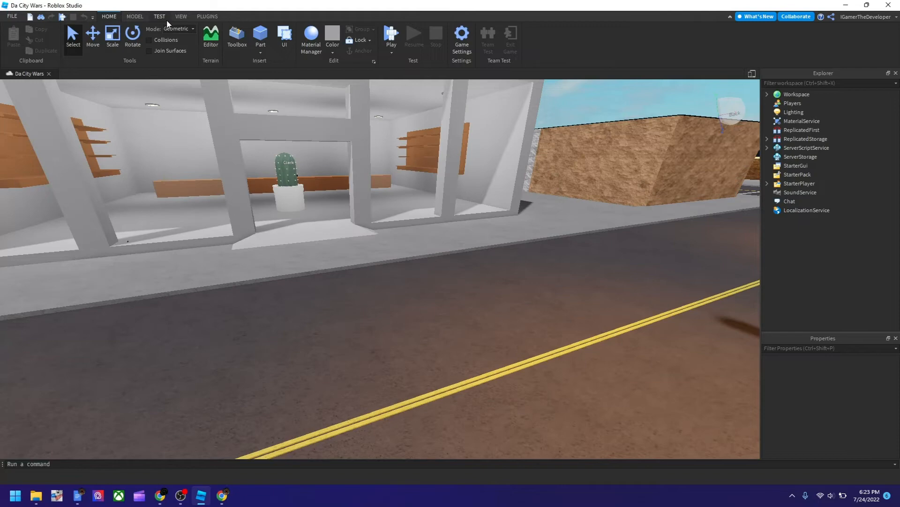
Return to the Home tools and reopen Manage Collaborators with the add-users field active.
{"action": "left_click", "coordinate": [181, 16]}
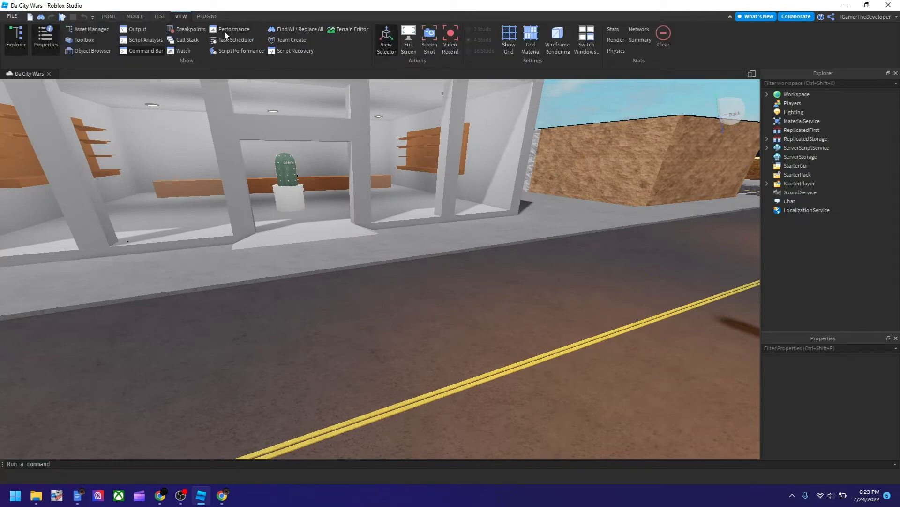
{"action": "mouse_move", "coordinate": [108, 16]}
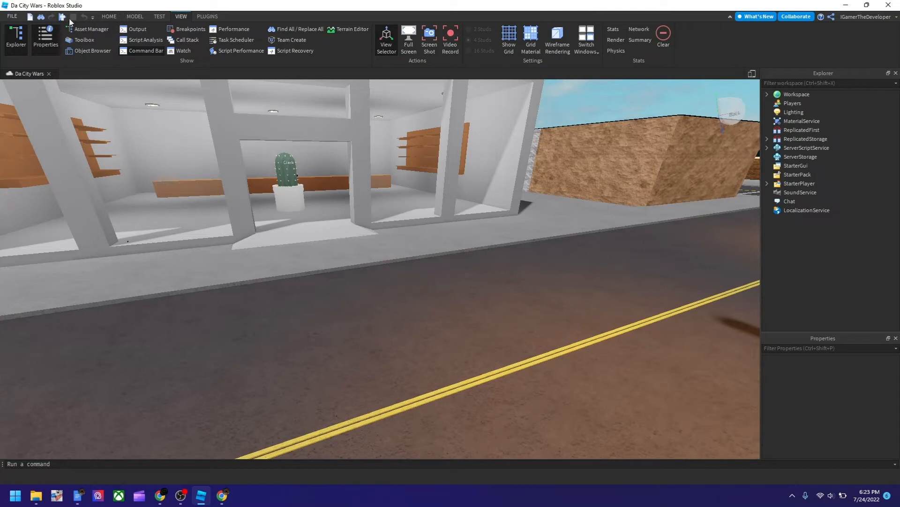
{"action": "left_click", "coordinate": [109, 16]}
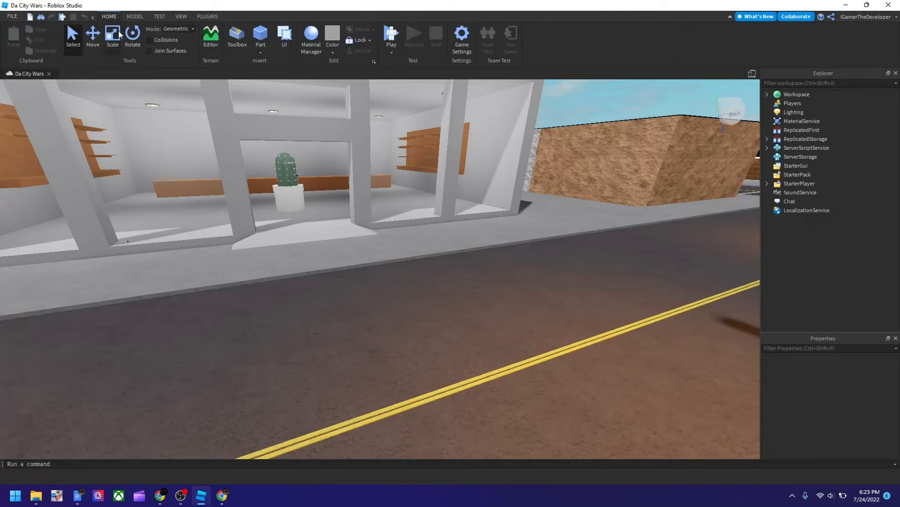
{"action": "mouse_move", "coordinate": [113, 36]}
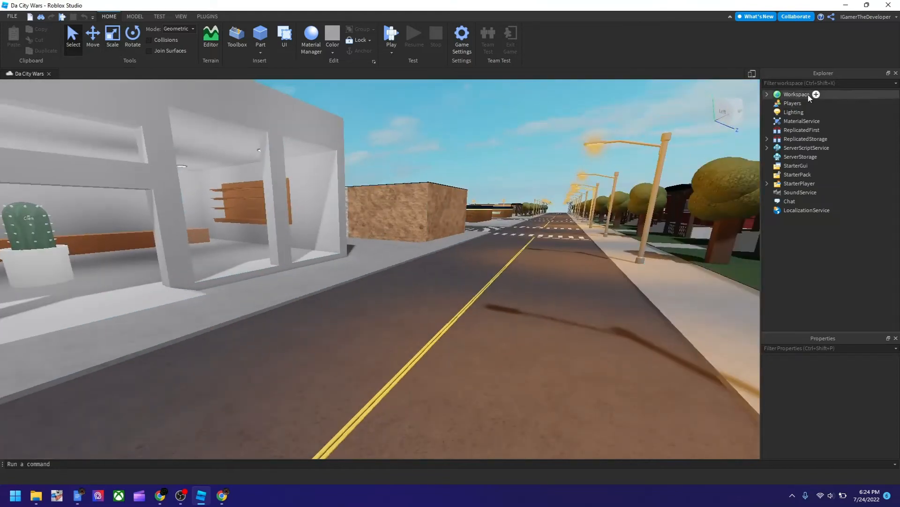
{"action": "mouse_move", "coordinate": [551, 119]}
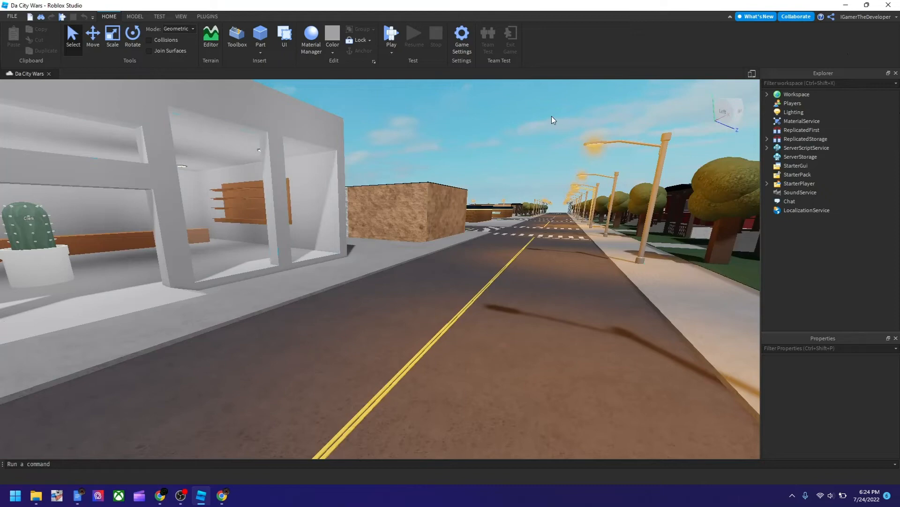
{"action": "left_click", "coordinate": [795, 16]}
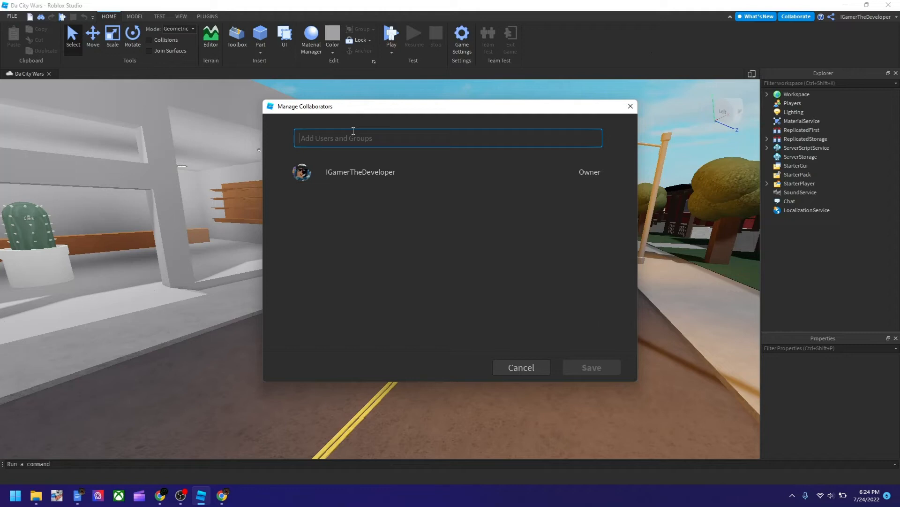
Add the alt account 'lgamerthedeveloper' as a collaborator with Edit access and save the change.
{"action": "type", "text": "lgamer"}
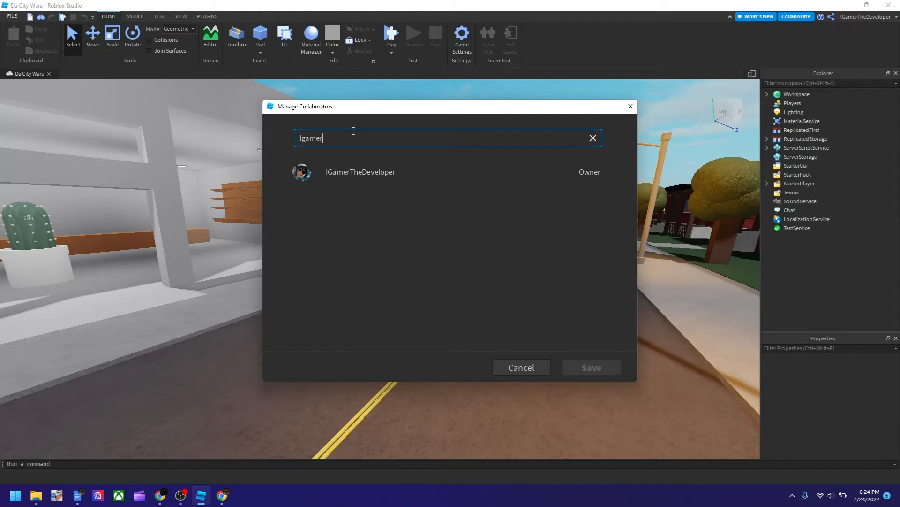
{"action": "type", "text": "thedeveloper"}
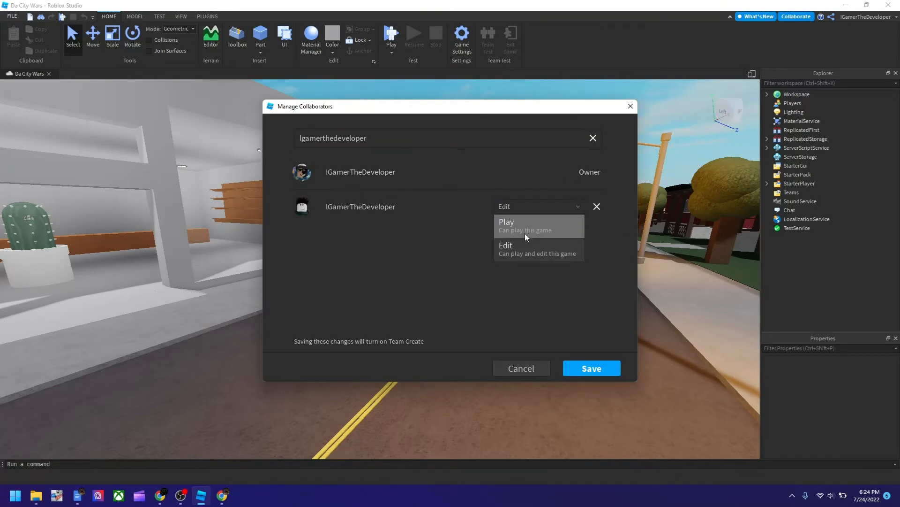
{"action": "left_click", "coordinate": [507, 224]}
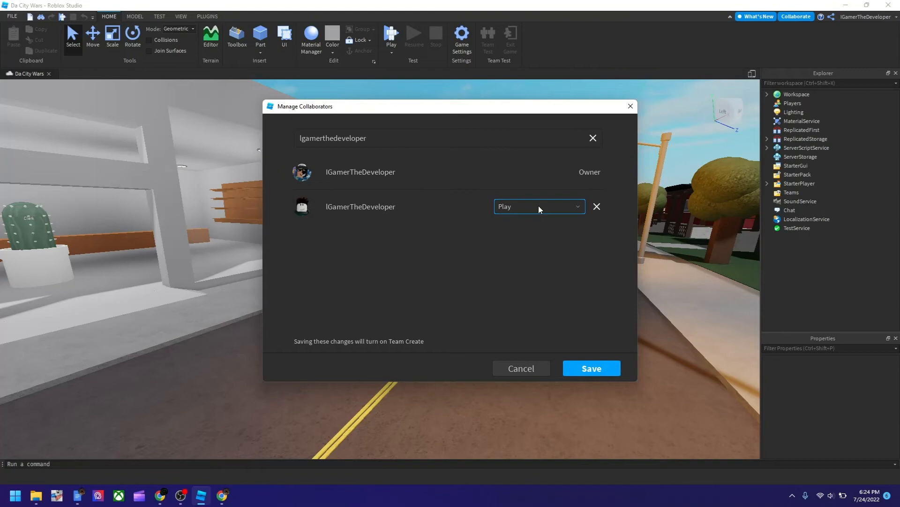
{"action": "left_click", "coordinate": [539, 207]}
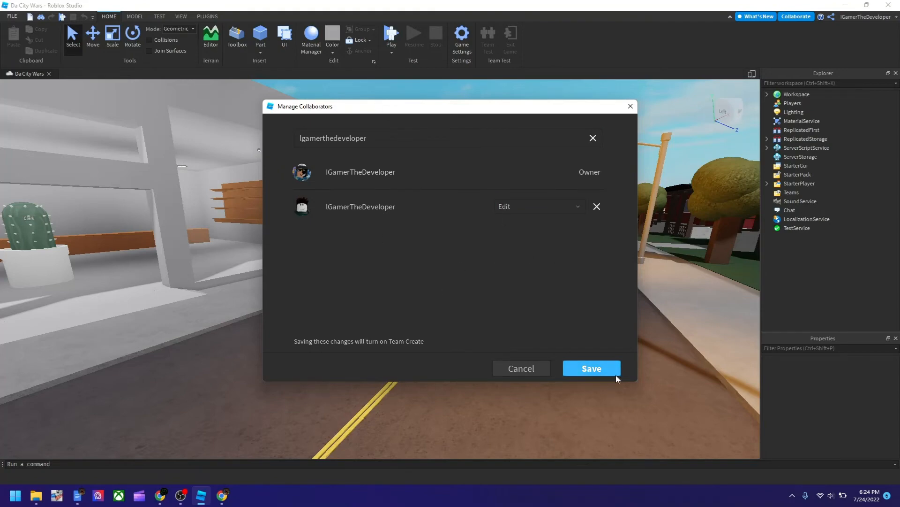
{"action": "left_click", "coordinate": [12, 16]}
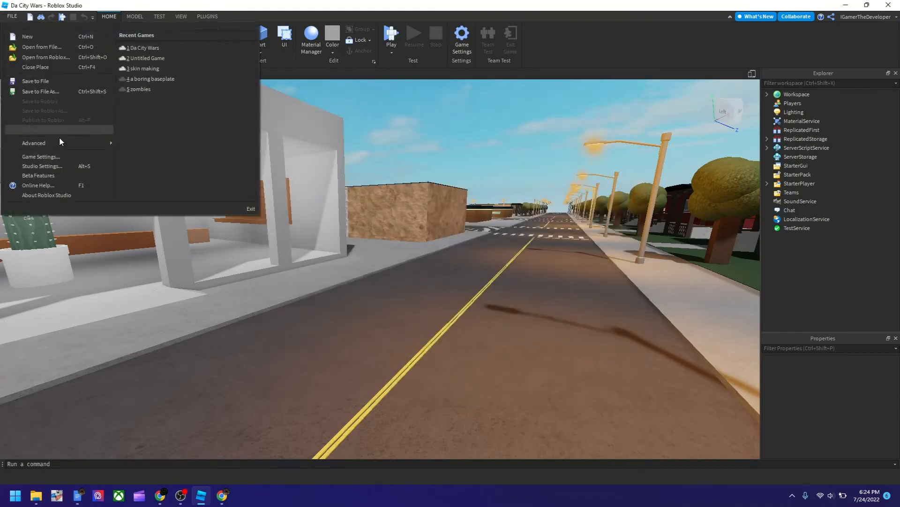
Publish the latest Da City Wars changes to Roblox.
{"action": "left_click", "coordinate": [144, 48]}
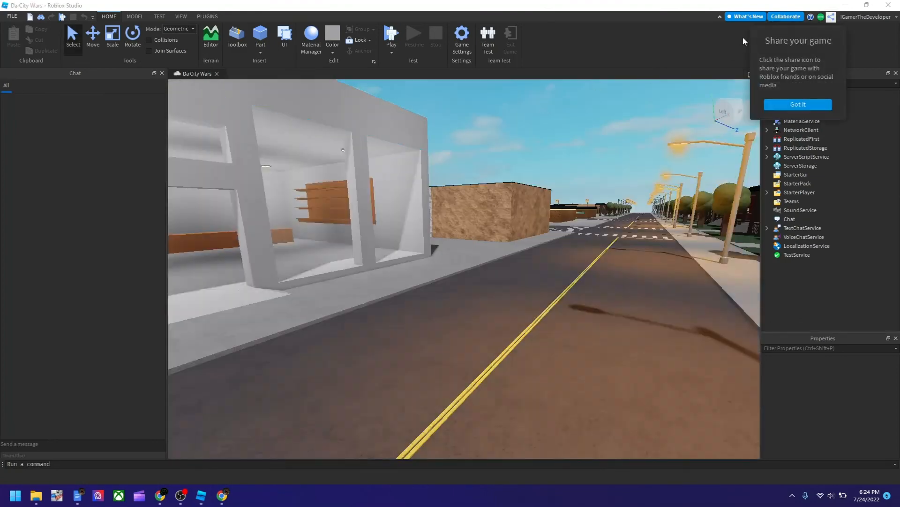
{"action": "left_click", "coordinate": [11, 15]}
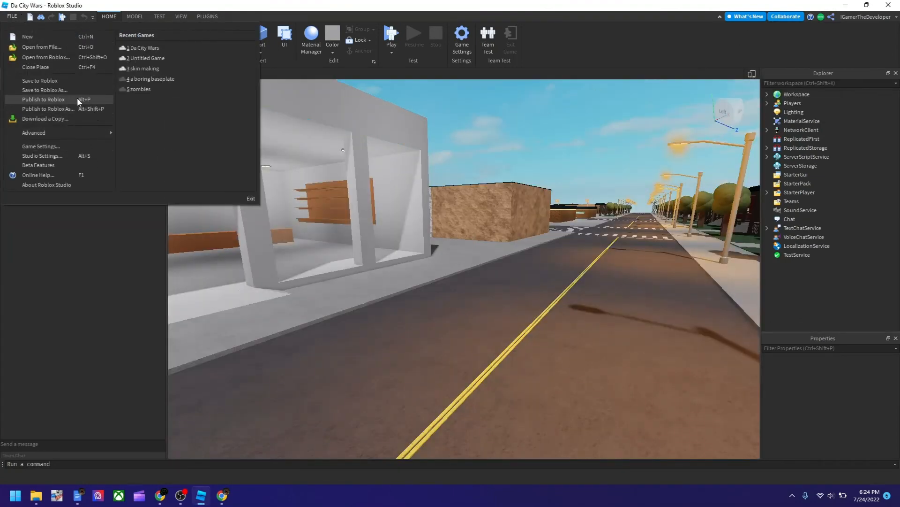
{"action": "left_click", "coordinate": [43, 100]}
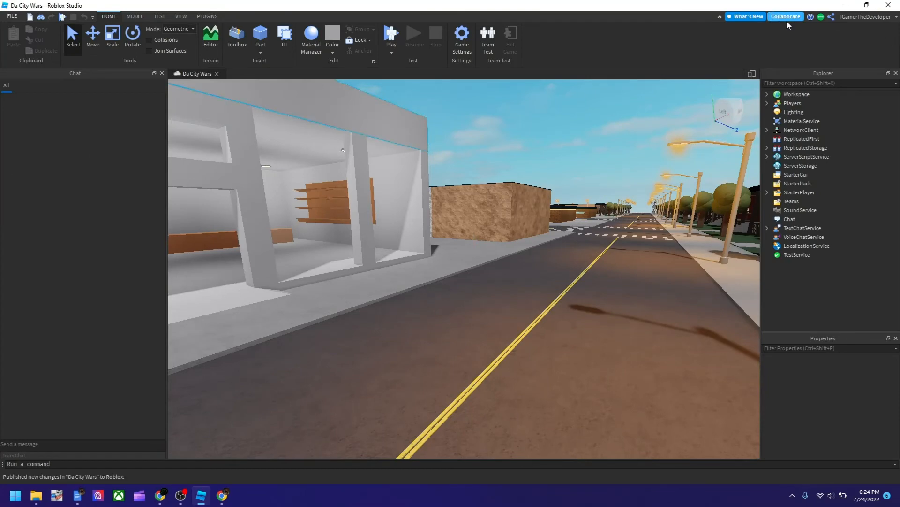
{"action": "left_click", "coordinate": [785, 16]}
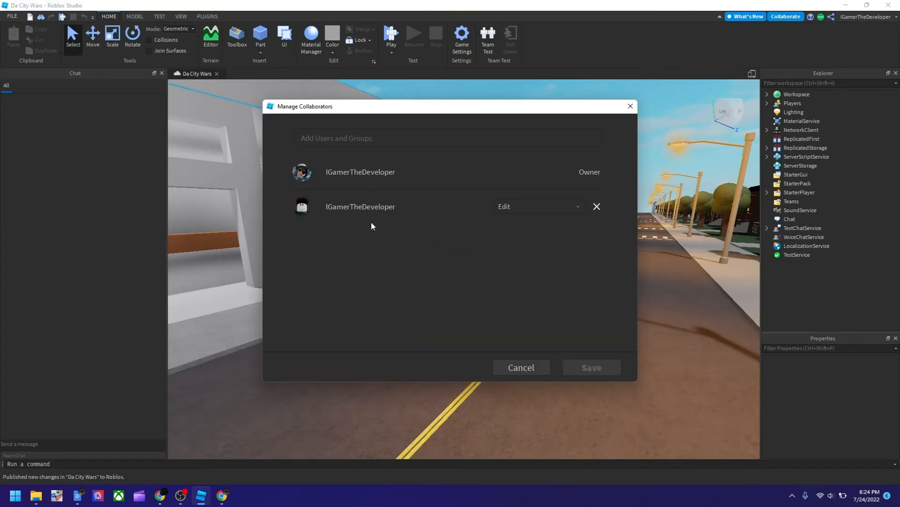
{"action": "mouse_move", "coordinate": [321, 198]}
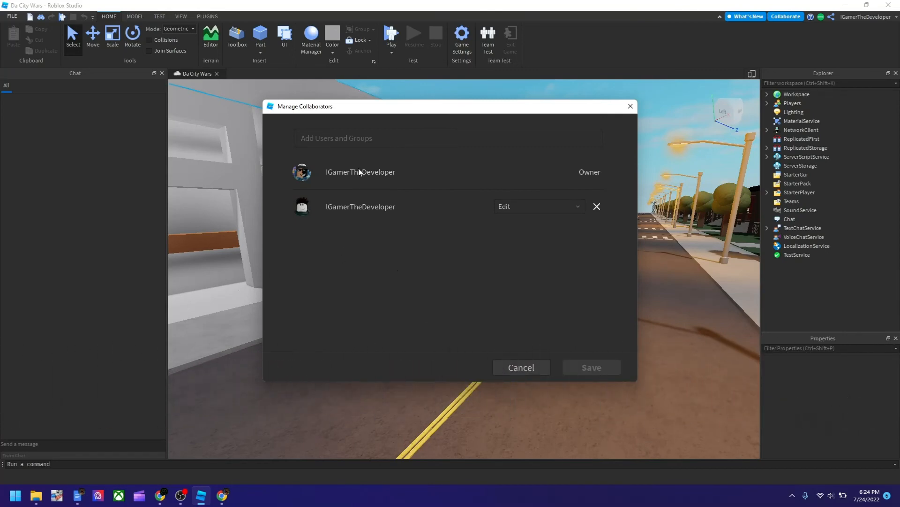
{"action": "mouse_move", "coordinate": [689, 195]}
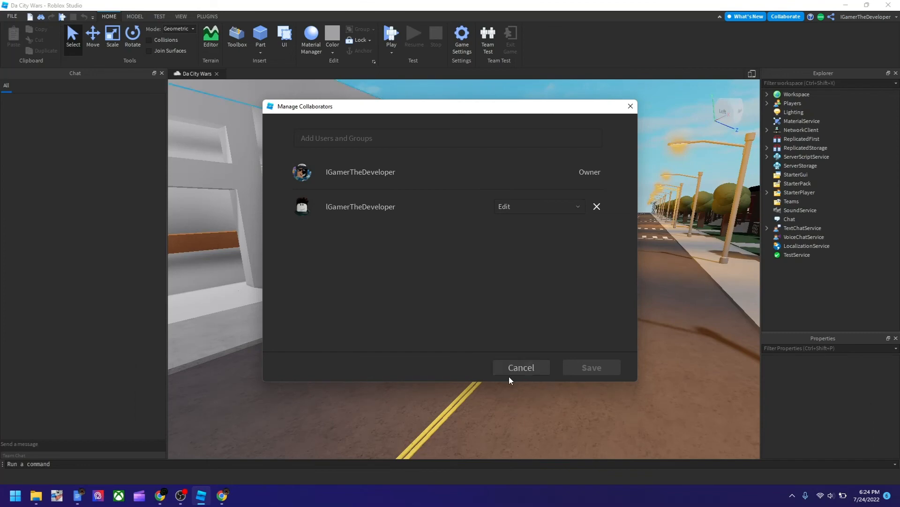
{"action": "left_click", "coordinate": [521, 367]}
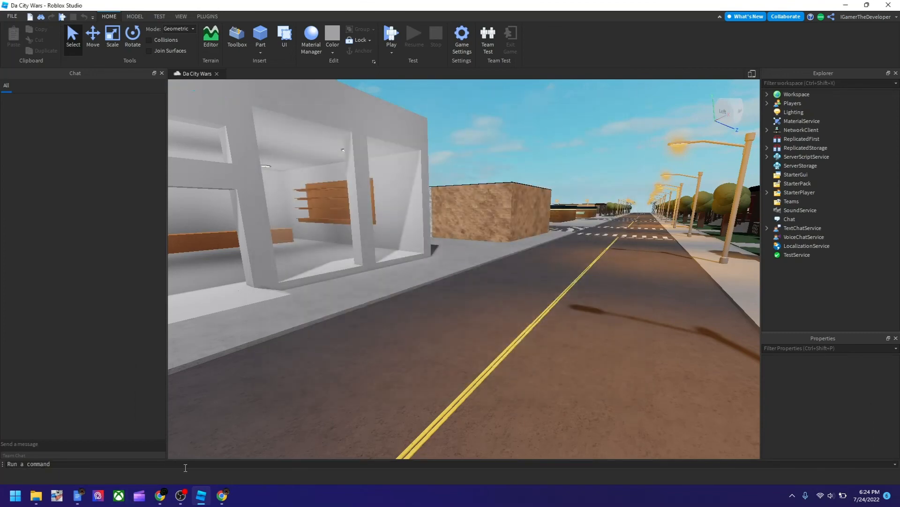
{"action": "mouse_move", "coordinate": [181, 495]}
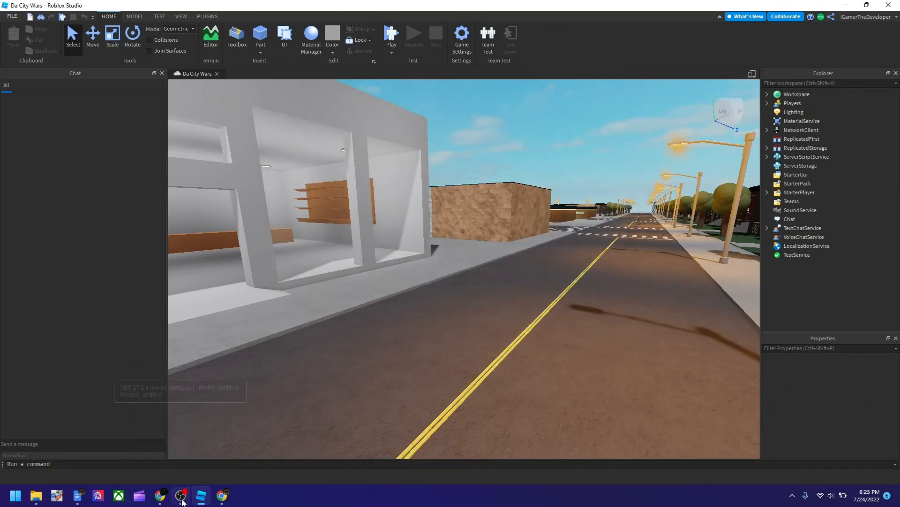